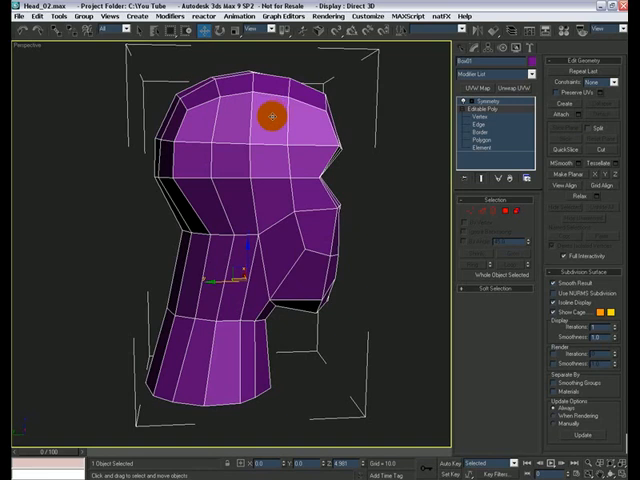
{"action": "mouse_move", "coordinate": [284, 160]}
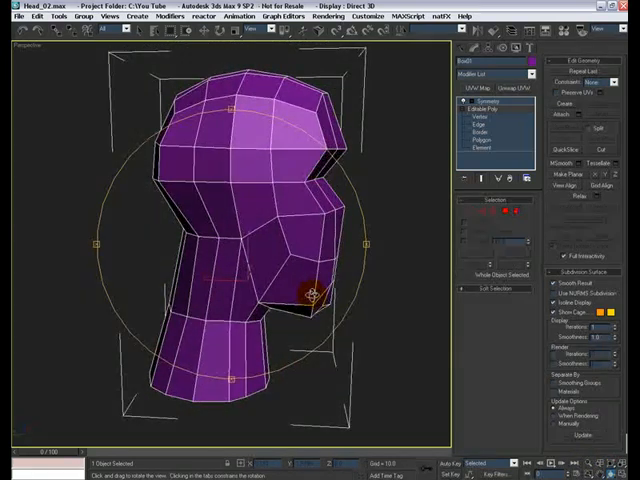
Step: Orbit the head from the side profile to face the camera from the front
{"action": "left_click_drag", "start_coordinate": [310, 290], "coordinate": [256, 296]}
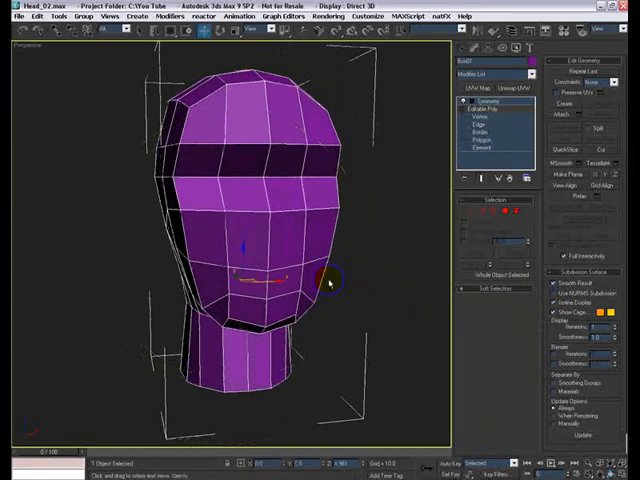
Step: Select the head mesh, enter Edge level in Editable Poly and bring the eye-socket band close up
{"action": "left_click", "coordinate": [480, 124]}
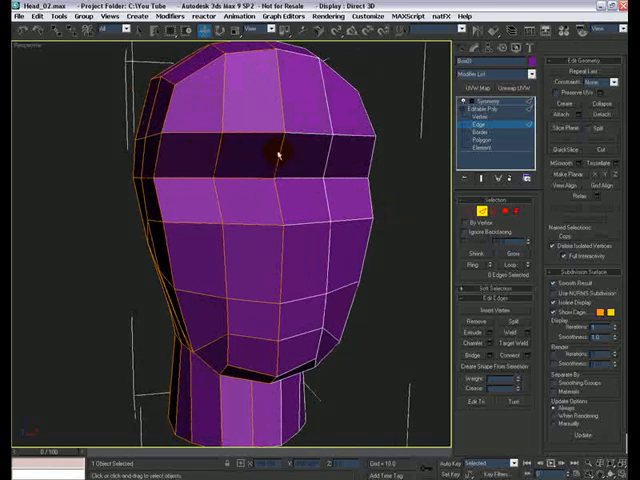
{"action": "left_click", "coordinate": [218, 158]}
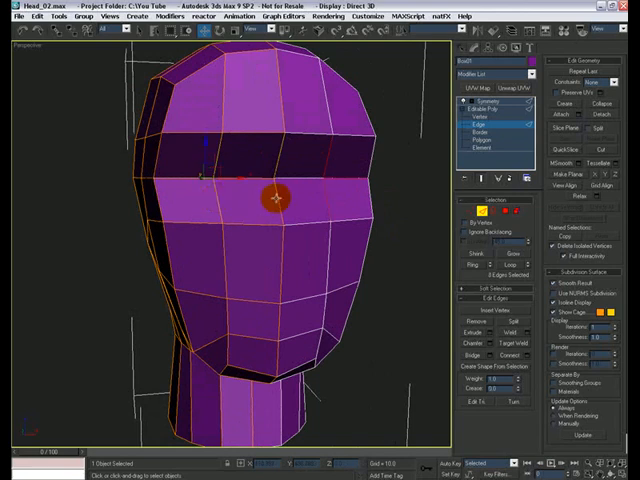
{"action": "right_click", "coordinate": [276, 200]}
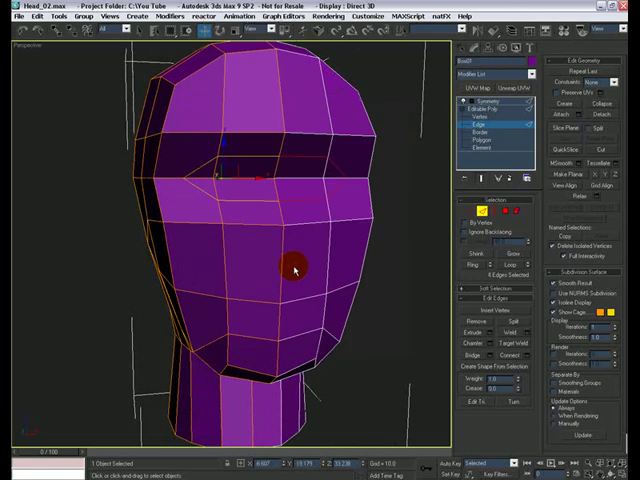
{"action": "mouse_move", "coordinate": [108, 192]}
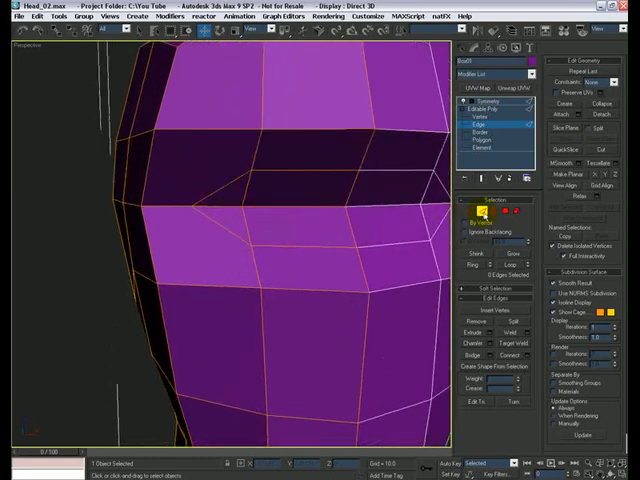
{"action": "mouse_move", "coordinate": [338, 48]}
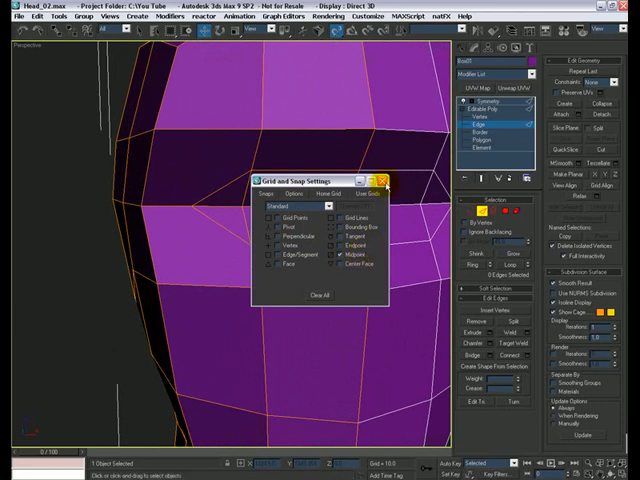
Step: Enable Vertex snap in Grid and Snap Settings, then enter Vertex level with Move active
{"action": "left_click", "coordinate": [384, 180]}
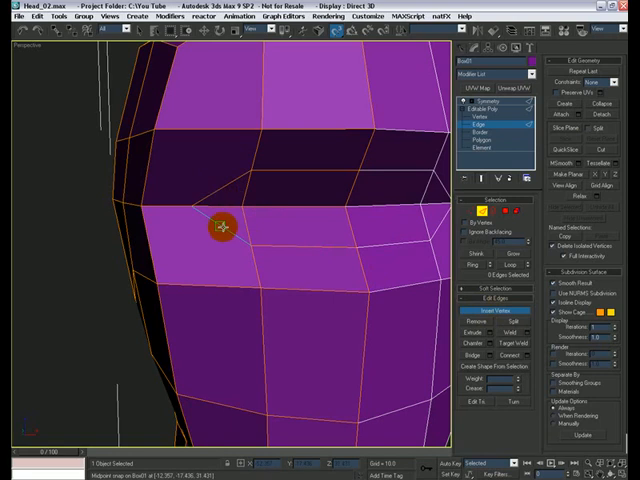
{"action": "mouse_move", "coordinate": [258, 242]}
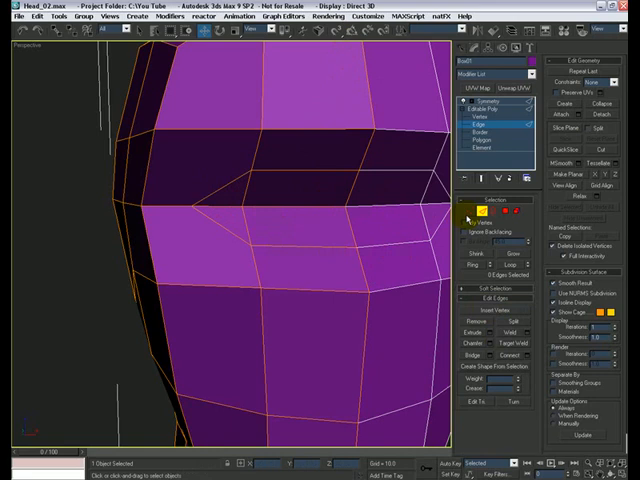
{"action": "left_click", "coordinate": [478, 108]}
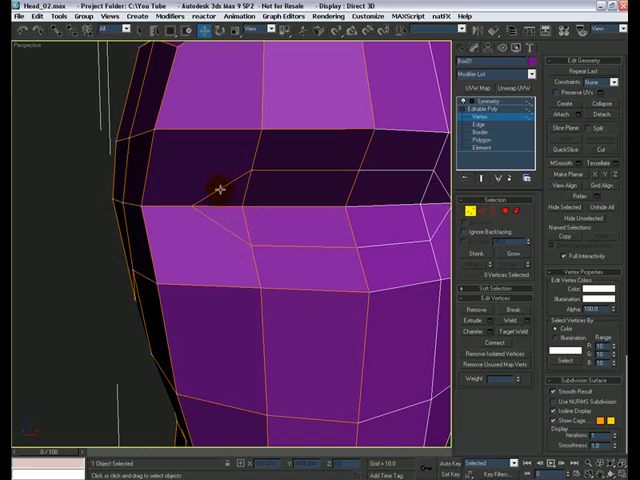
{"action": "left_click", "coordinate": [156, 132]}
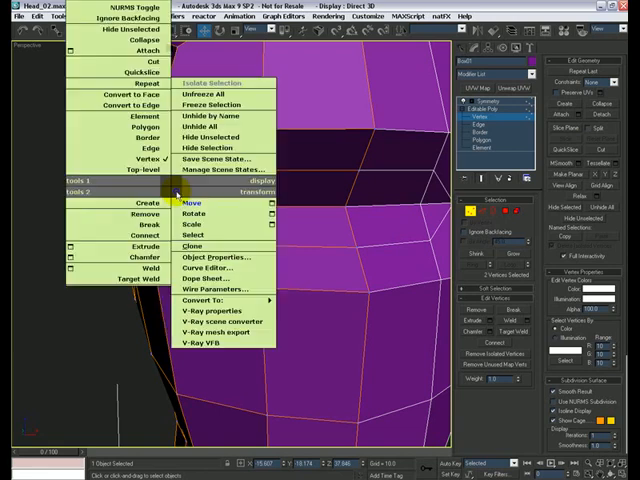
{"action": "left_click", "coordinate": [194, 202]}
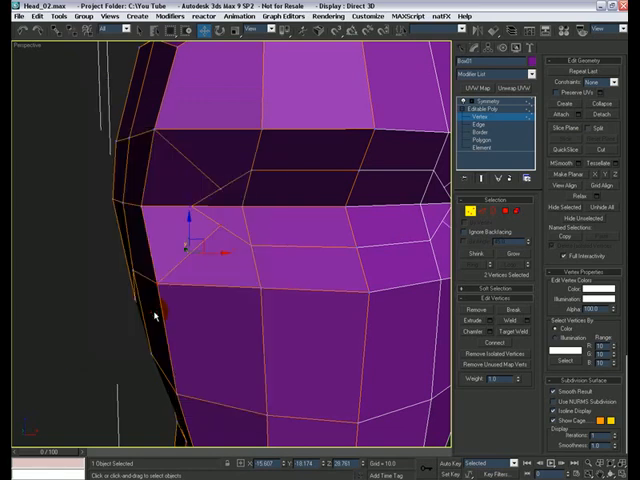
Step: Move the upper, lower and corner eye-socket vertices to reshape the socket opening
{"action": "left_click", "coordinate": [236, 280]}
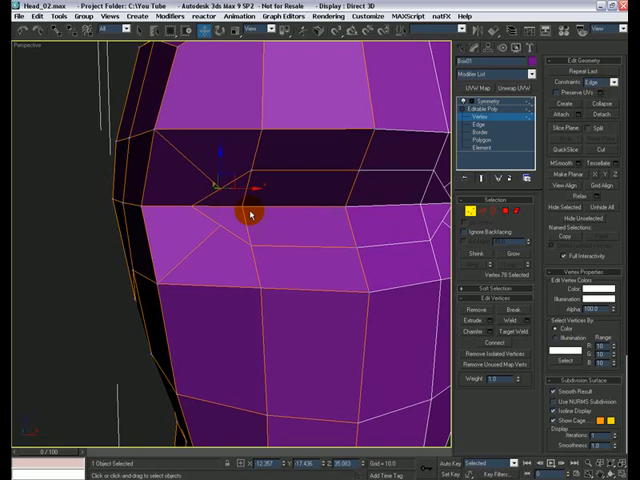
{"action": "left_click_drag", "start_coordinate": [240, 212], "coordinate": [210, 184]}
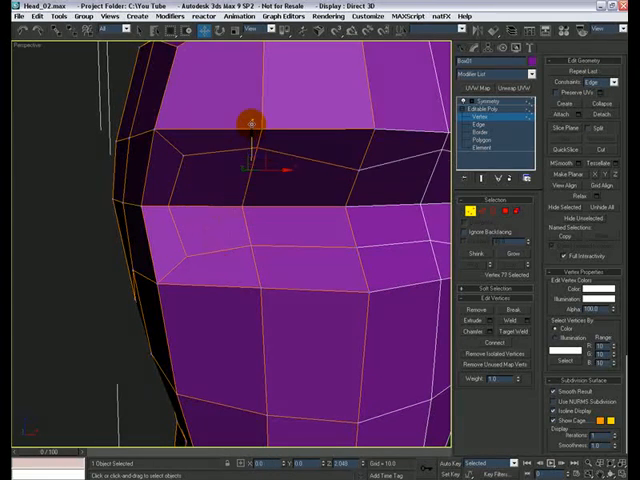
{"action": "left_click_drag", "start_coordinate": [250, 122], "coordinate": [240, 220]}
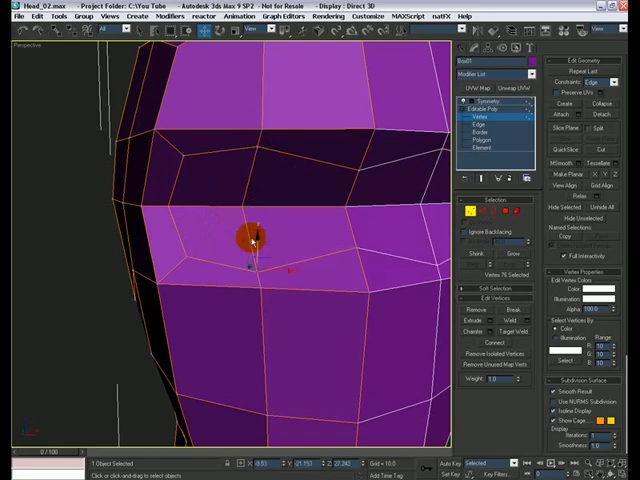
{"action": "left_click_drag", "start_coordinate": [250, 236], "coordinate": [284, 270]}
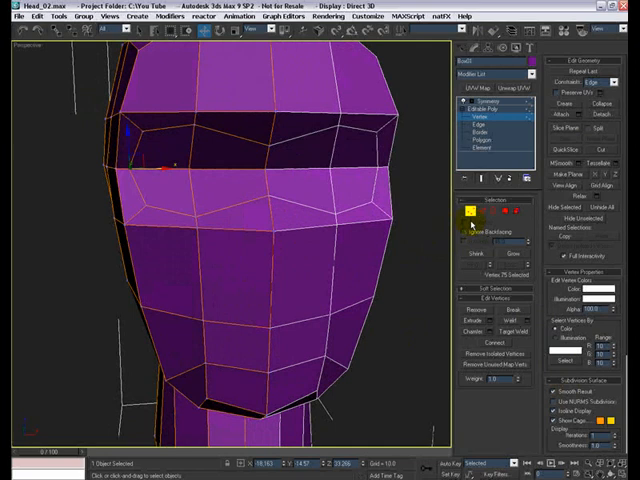
Step: At Edge level, cut a new vertical edge down the lower face from the socket toward the chin
{"action": "left_click", "coordinate": [476, 212]}
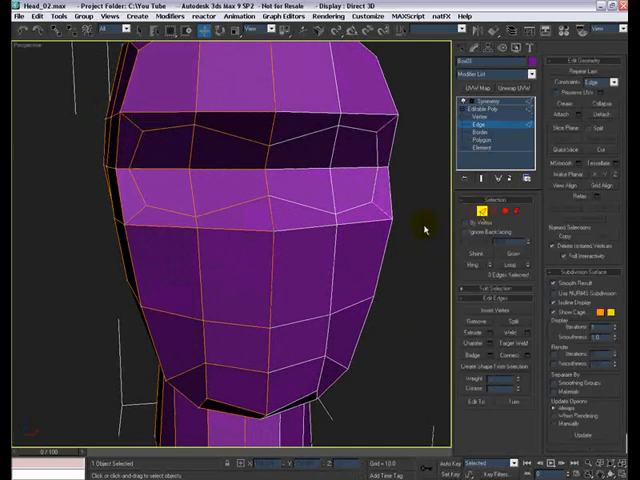
{"action": "left_click", "coordinate": [258, 260]}
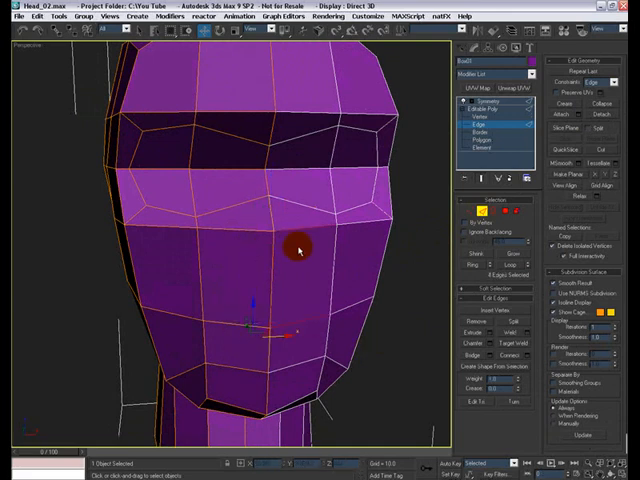
{"action": "right_click", "coordinate": [296, 248]}
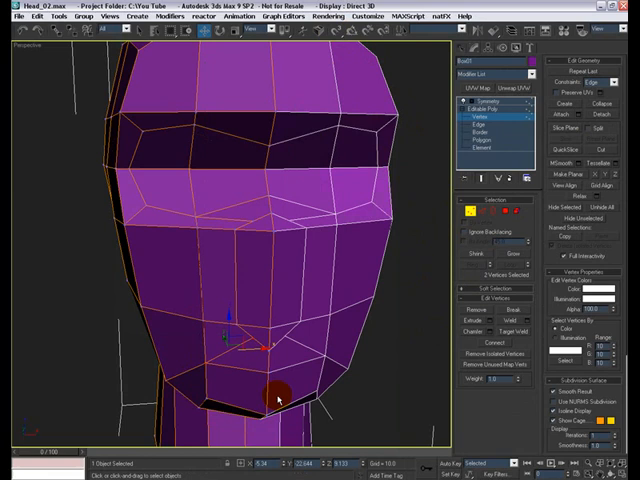
{"action": "left_click", "coordinate": [404, 308]}
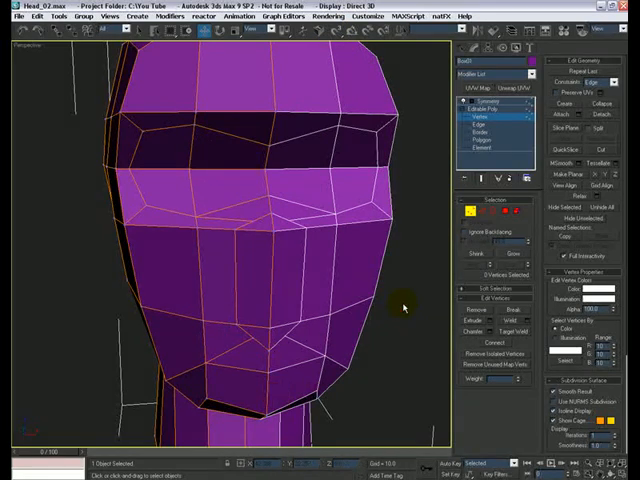
Step: Snap-move the newly cut vertices beside the nose and below it into a loop around the mouth
{"action": "left_click", "coordinate": [256, 232]}
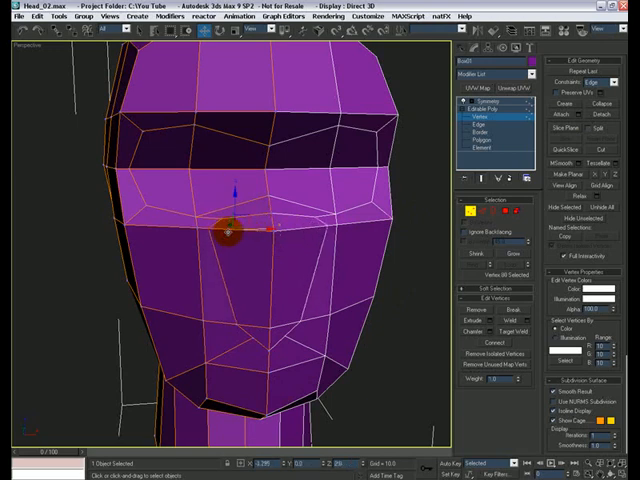
{"action": "left_click_drag", "start_coordinate": [228, 230], "coordinate": [264, 320]}
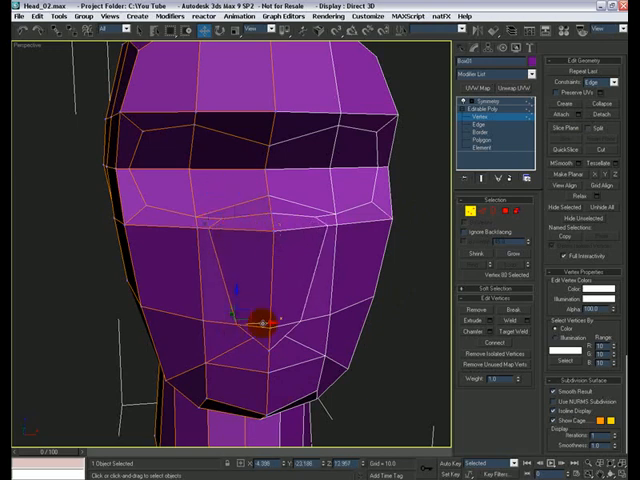
{"action": "left_click_drag", "start_coordinate": [256, 316], "coordinate": [260, 330]}
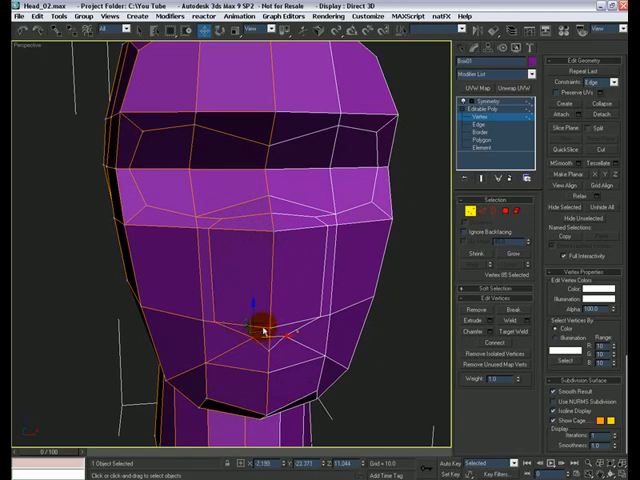
{"action": "left_click_drag", "start_coordinate": [258, 330], "coordinate": [280, 364]}
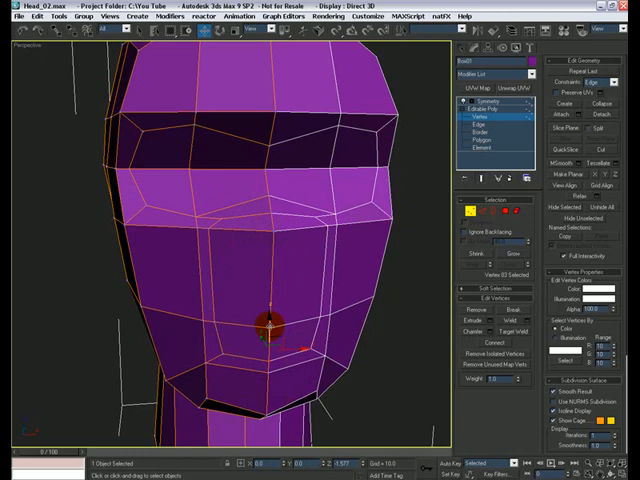
{"action": "left_click_drag", "start_coordinate": [262, 328], "coordinate": [192, 232]}
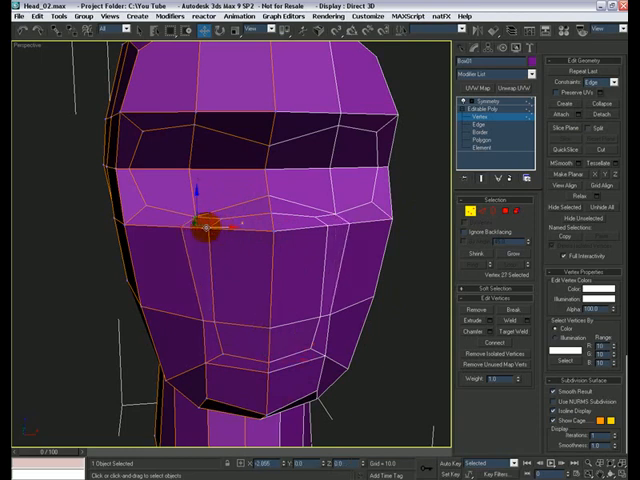
{"action": "left_click_drag", "start_coordinate": [204, 228], "coordinate": [224, 320]}
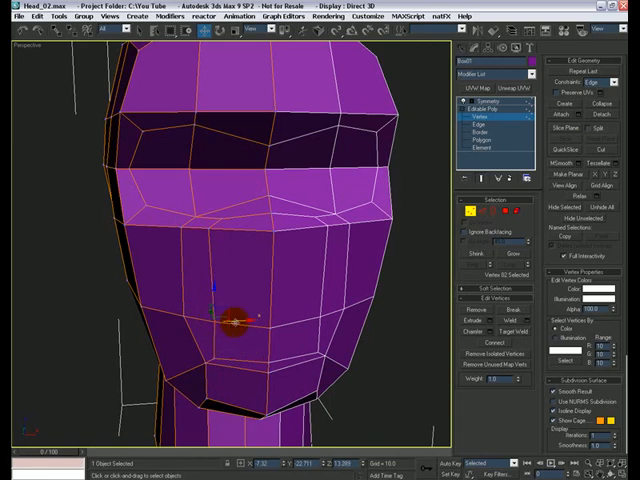
{"action": "left_click_drag", "start_coordinate": [236, 316], "coordinate": [264, 360]}
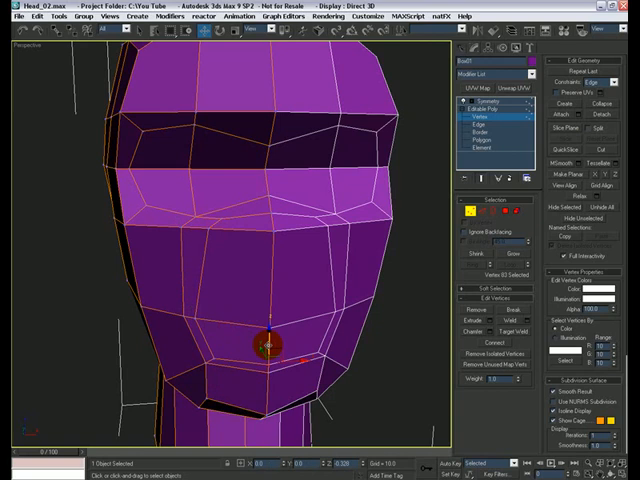
{"action": "left_click_drag", "start_coordinate": [264, 344], "coordinate": [228, 262]}
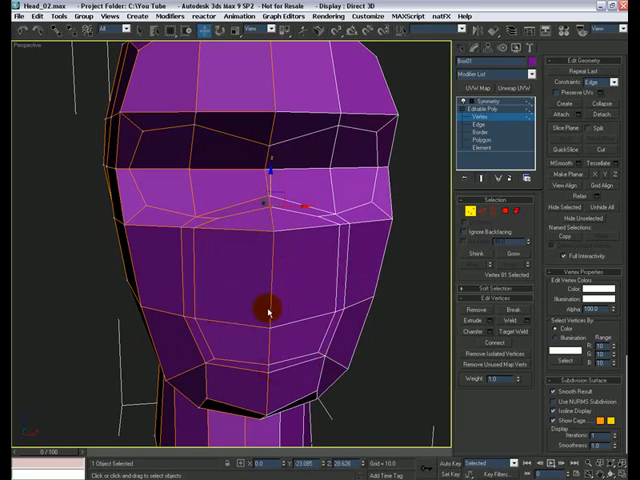
{"action": "mouse_move", "coordinate": [356, 304]}
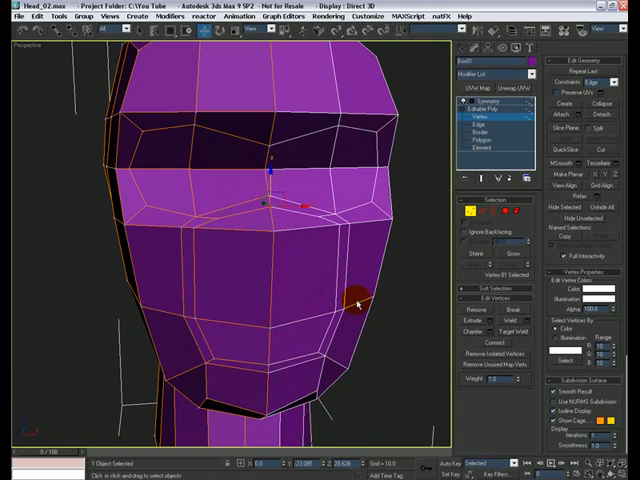